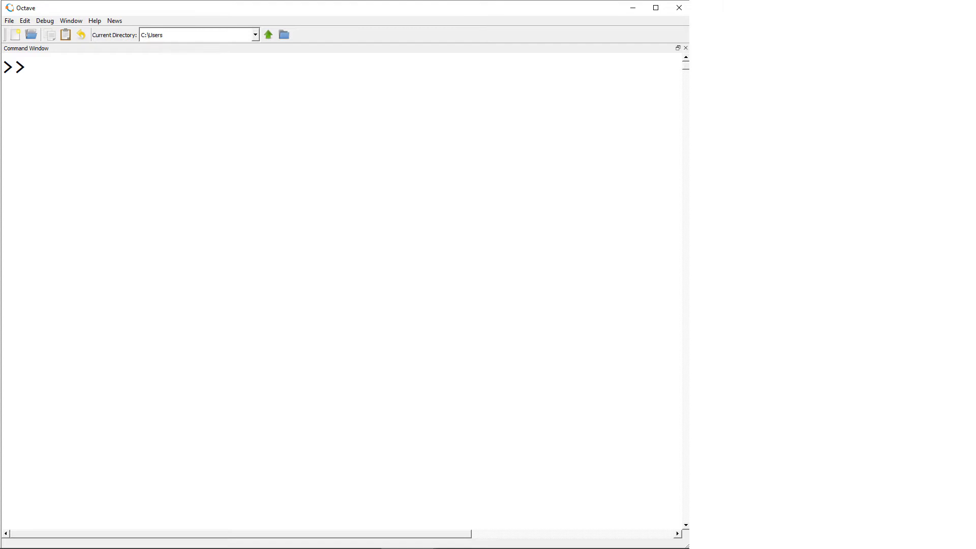
# Step: Define x1 as five evenly spaced values from -2 to 2 with linspace
pyautogui.write('x1=')
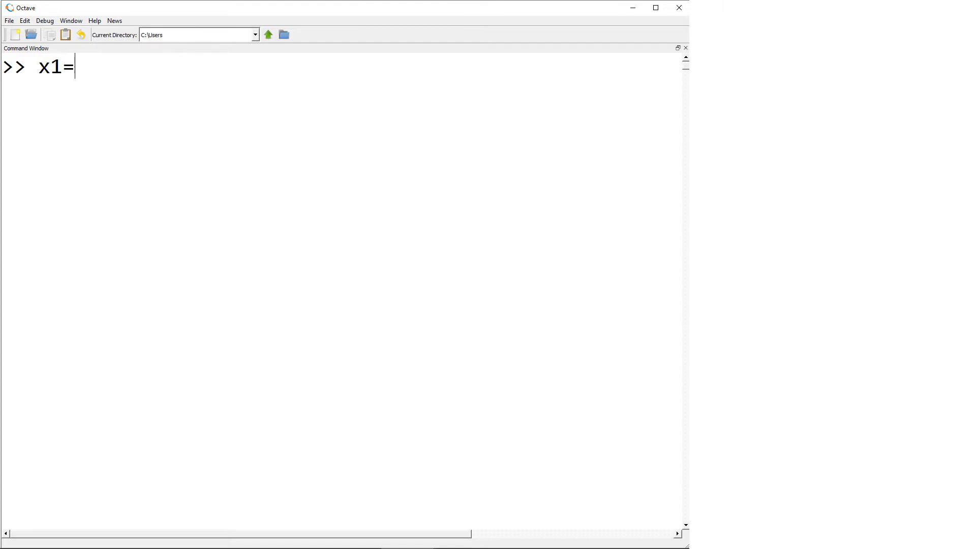
pyautogui.write('linspa')
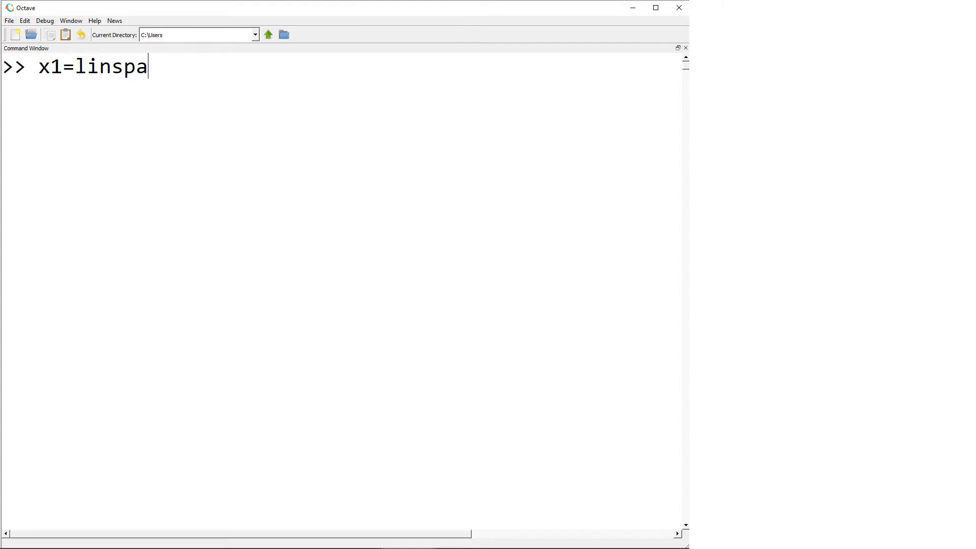
pyautogui.write('ce(-2,')
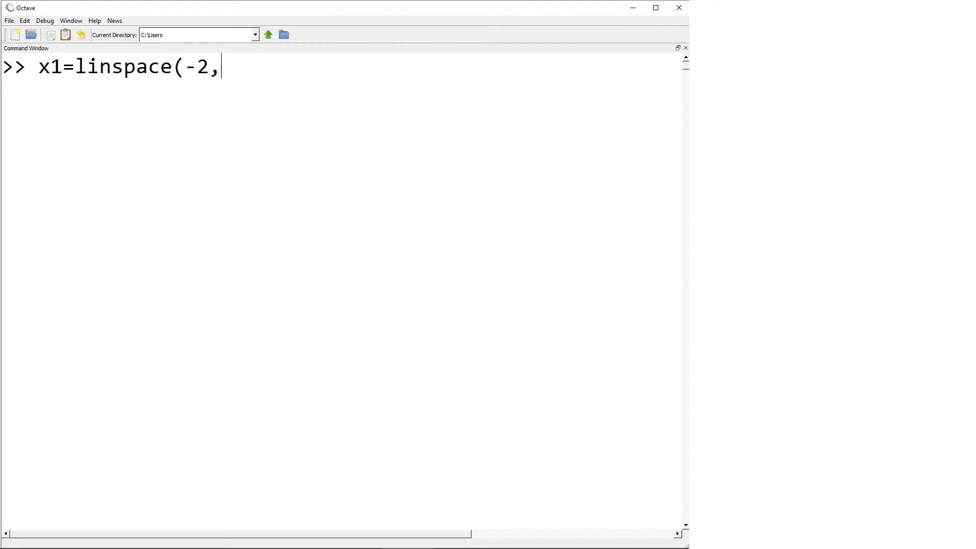
pyautogui.write('2,5)')
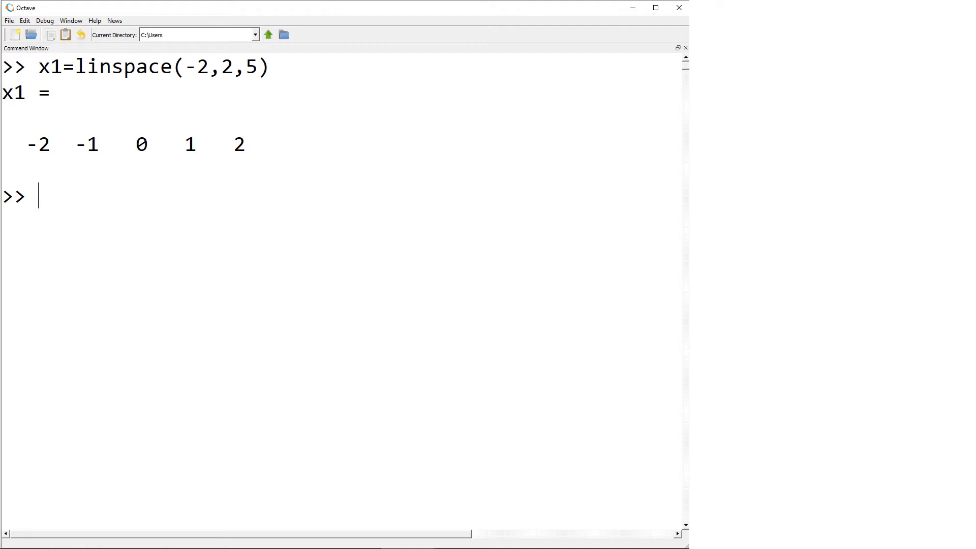
# Step: Compute y1 = 0.5*x1+1, giving values from 0 to 2
pyautogui.write('y1')
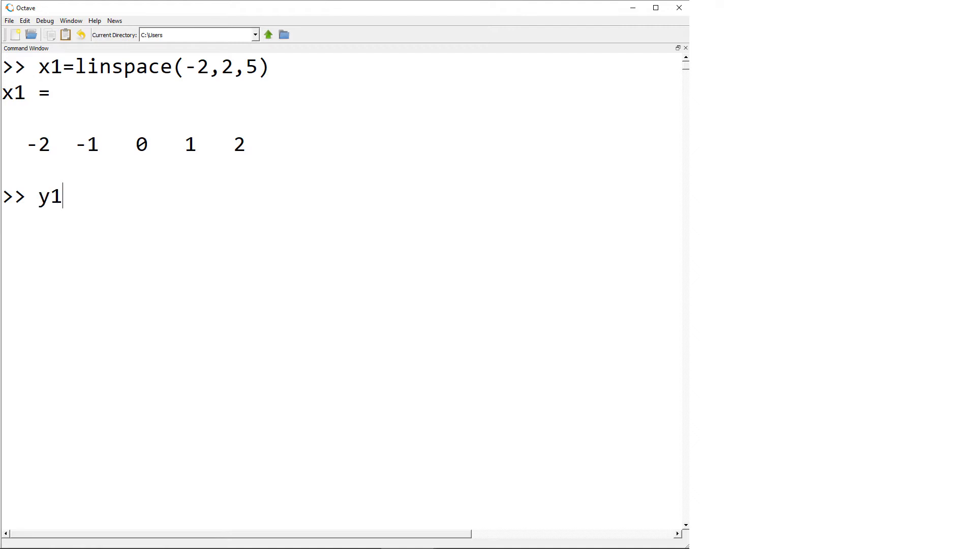
pyautogui.write('=0.5')
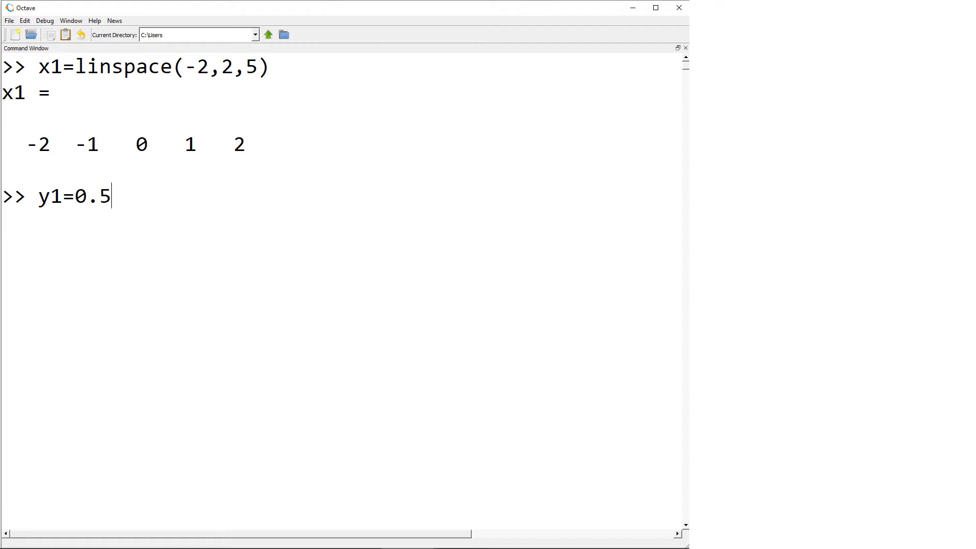
pyautogui.write('*x1')
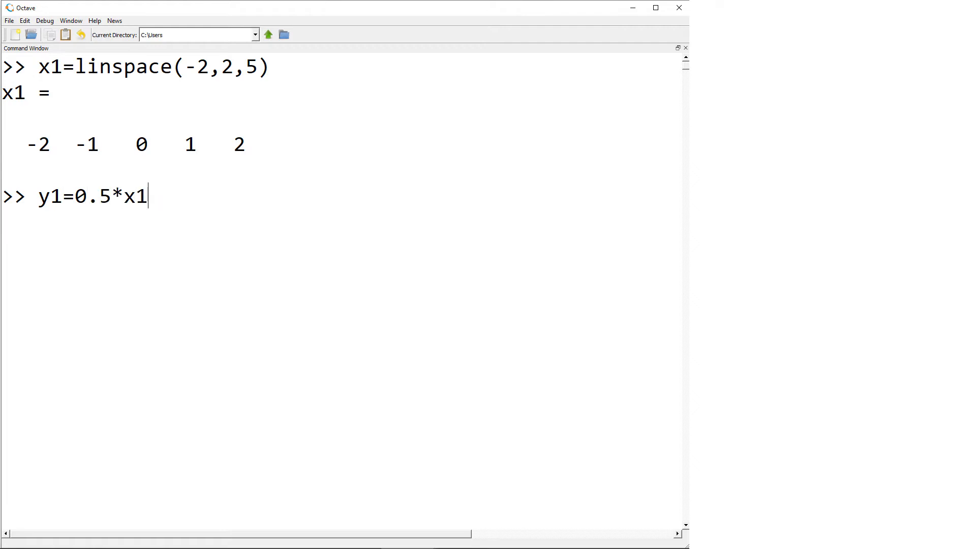
pyautogui.press('Enter')
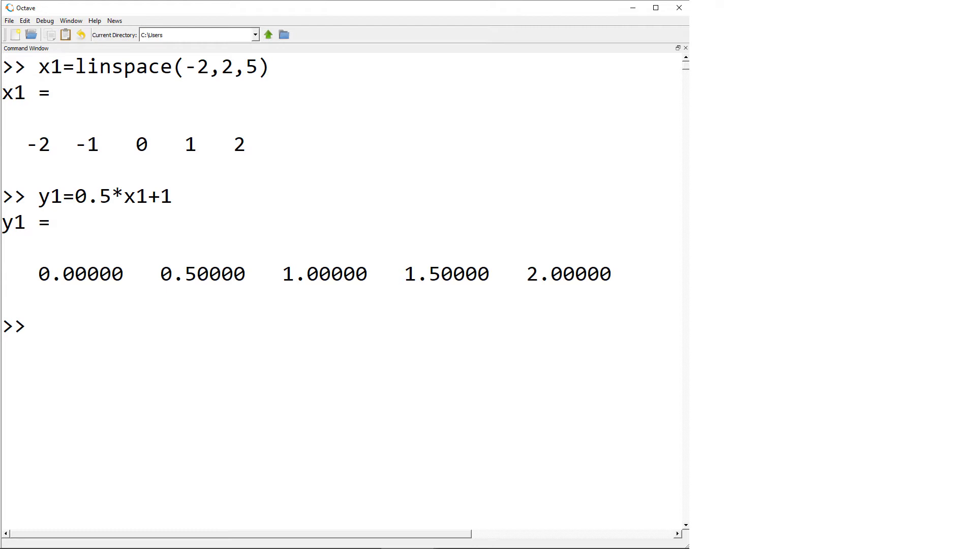
# Step: Check that length(x1) and length(y1) both return 5 elements
pyautogui.write('leng')
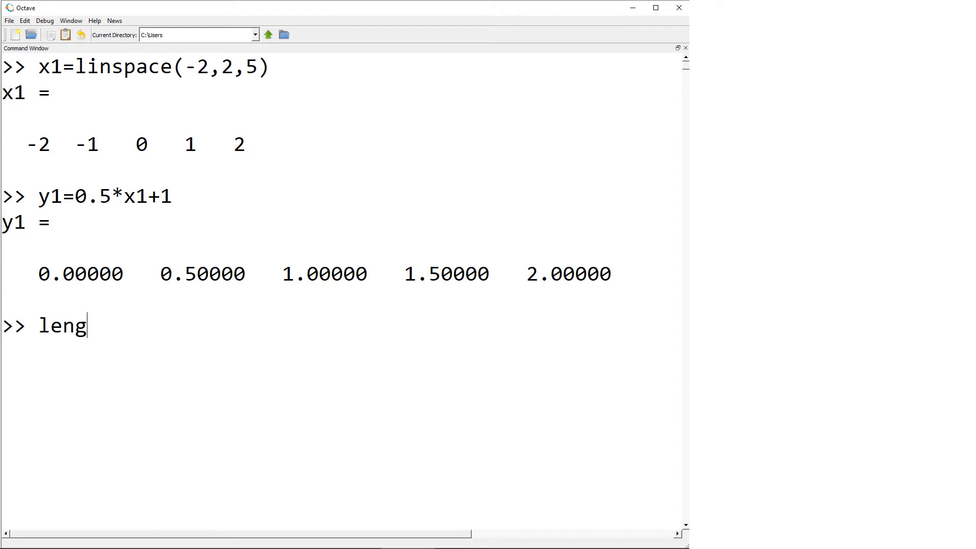
pyautogui.write('th(x1')
pyautogui.write('len')
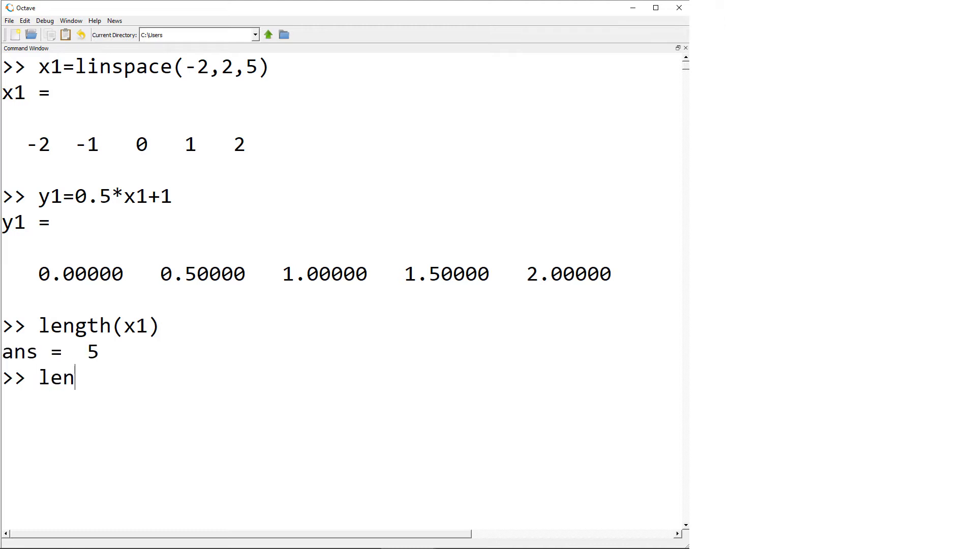
pyautogui.write('gth(y1)')
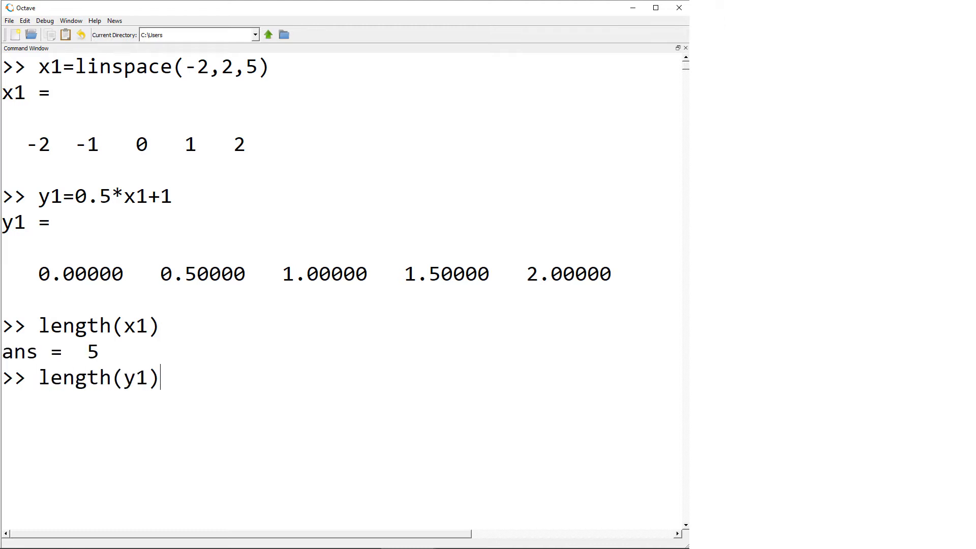
pyautogui.write('p')
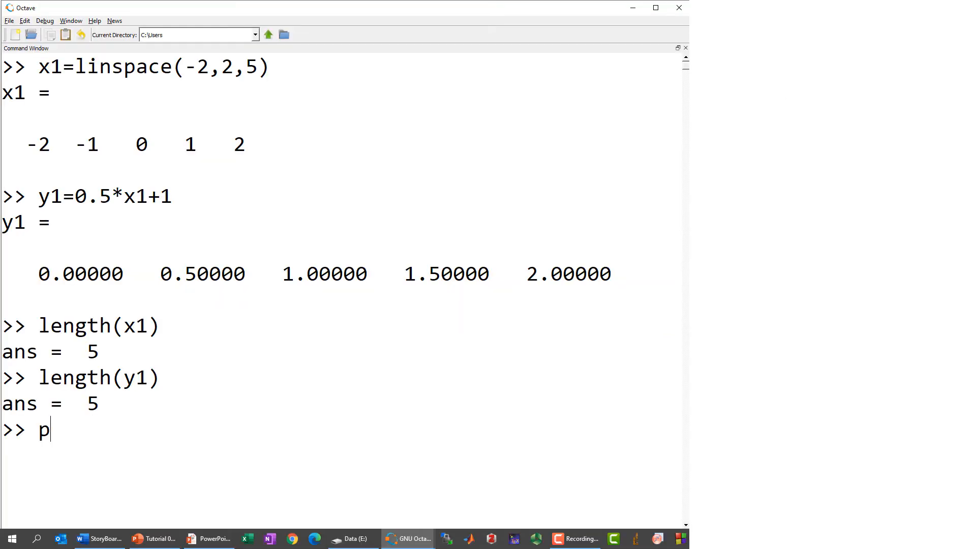
# Step: Plot y1 against x1 as a blue line with circle markers ('bo-') and turn the grid on
pyautogui.write('lot(x')
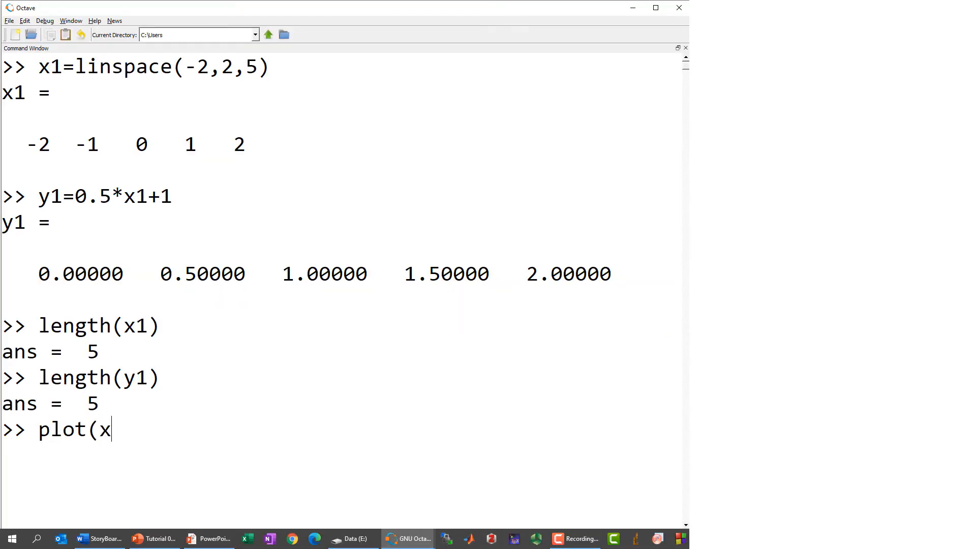
pyautogui.write('1,y1)')
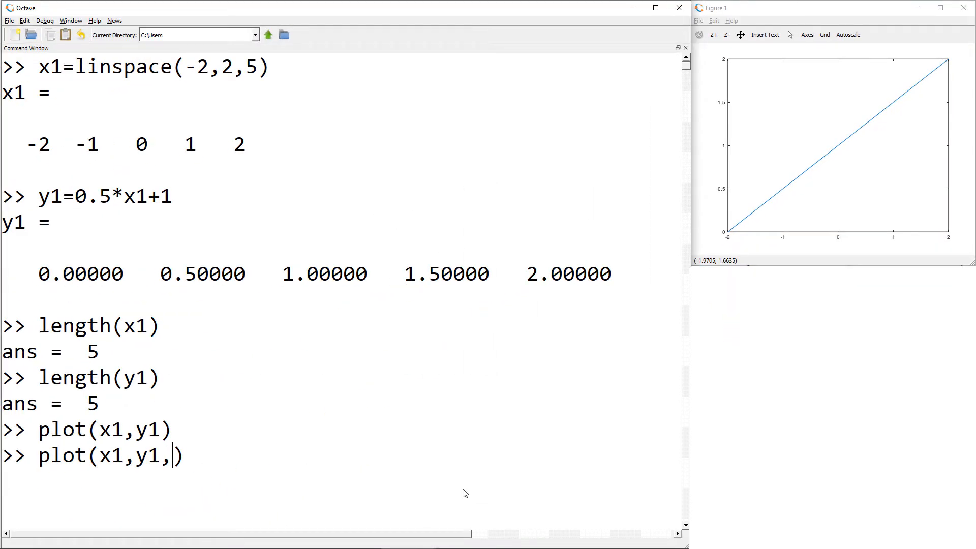
pyautogui.write("'bo-")
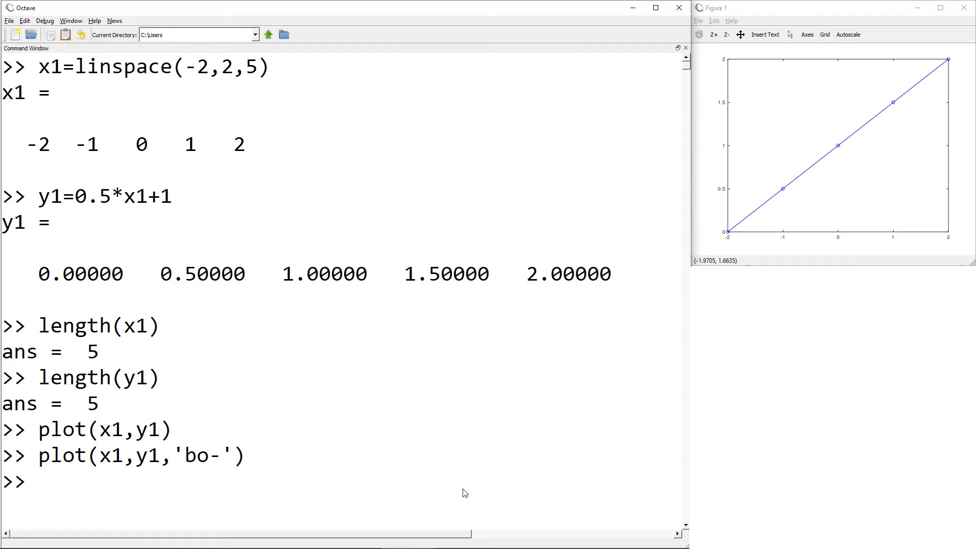
pyautogui.write('grid on')
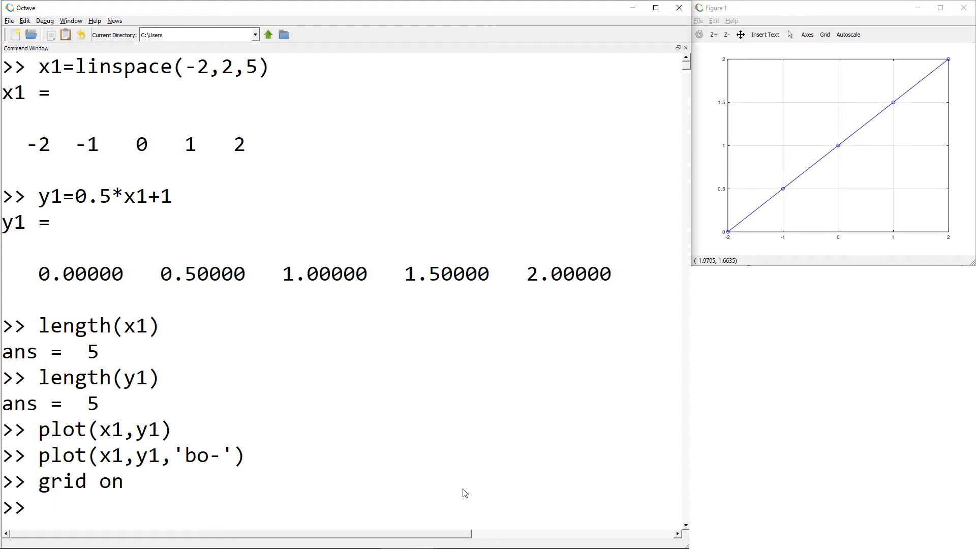
# Step: Title the plot 'plot y vs x' and label the axes 'Variable x' and 'Variable y'
pyautogui.write("title('pl")
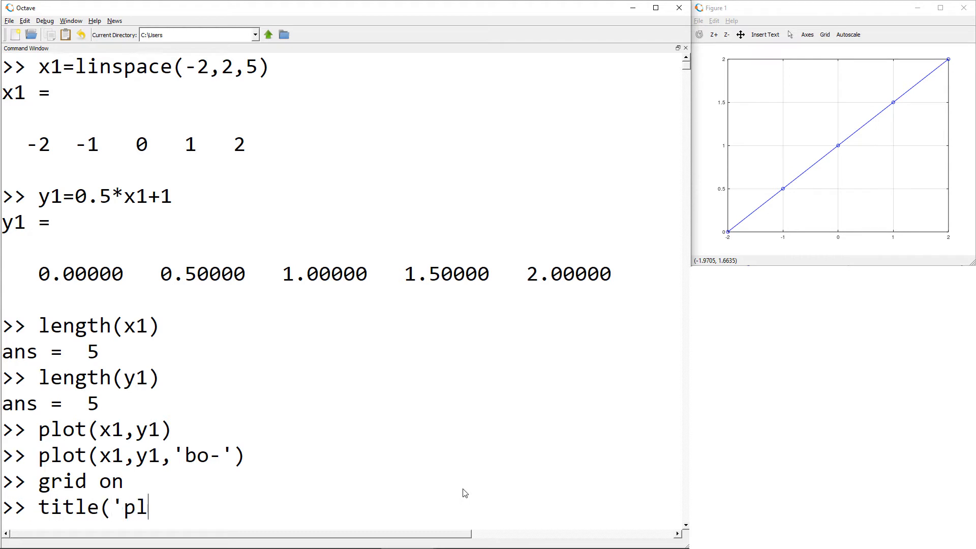
pyautogui.write("ot y vs x'")
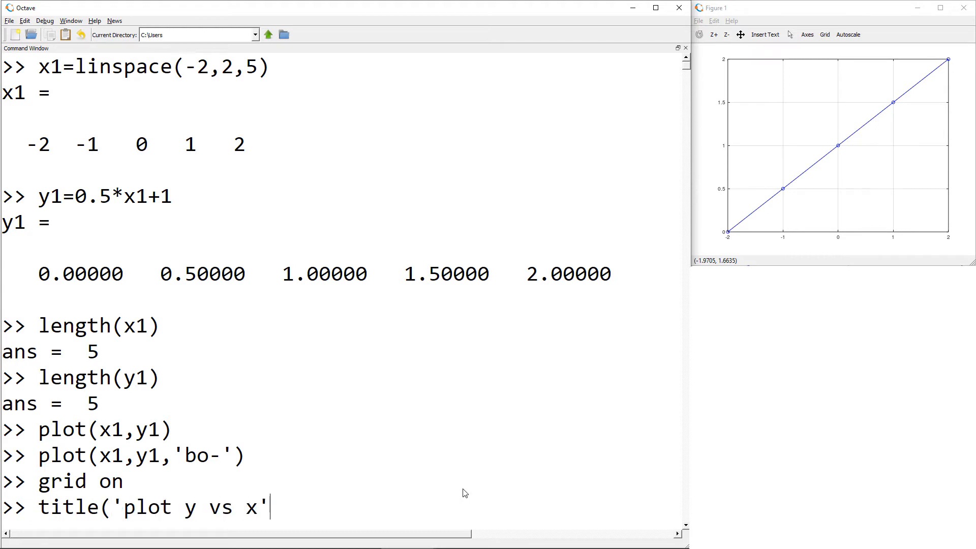
pyautogui.write('xlabel')
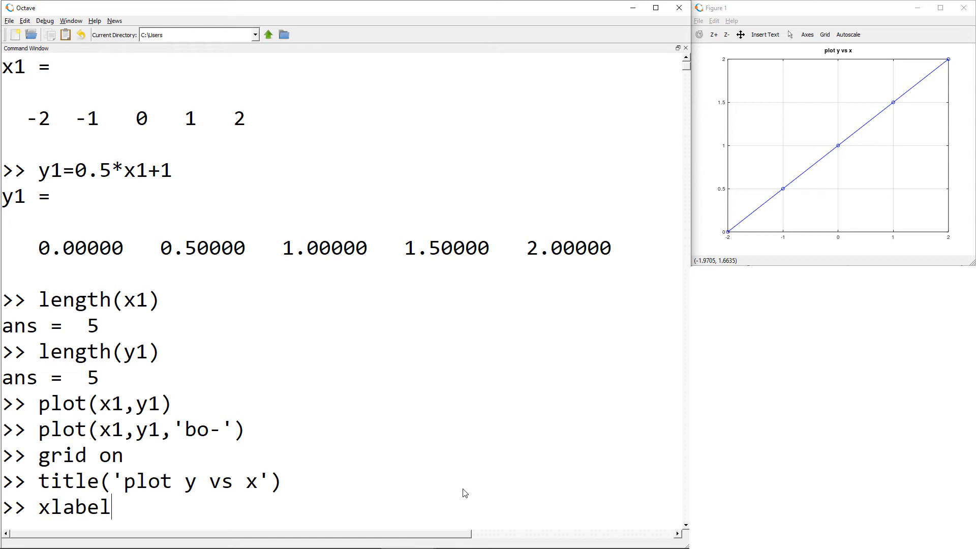
pyautogui.write("('Va")
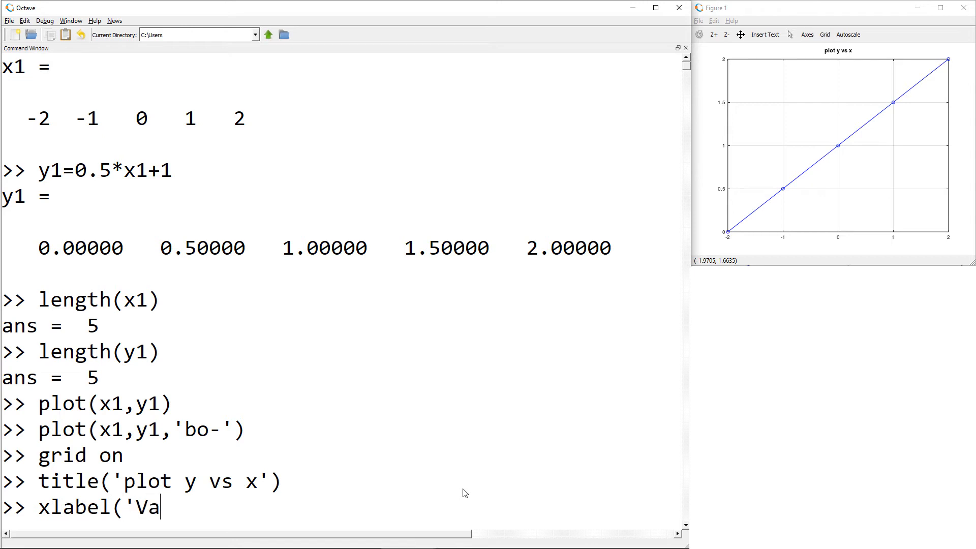
pyautogui.write("riable x'")
pyautogui.write('yla')
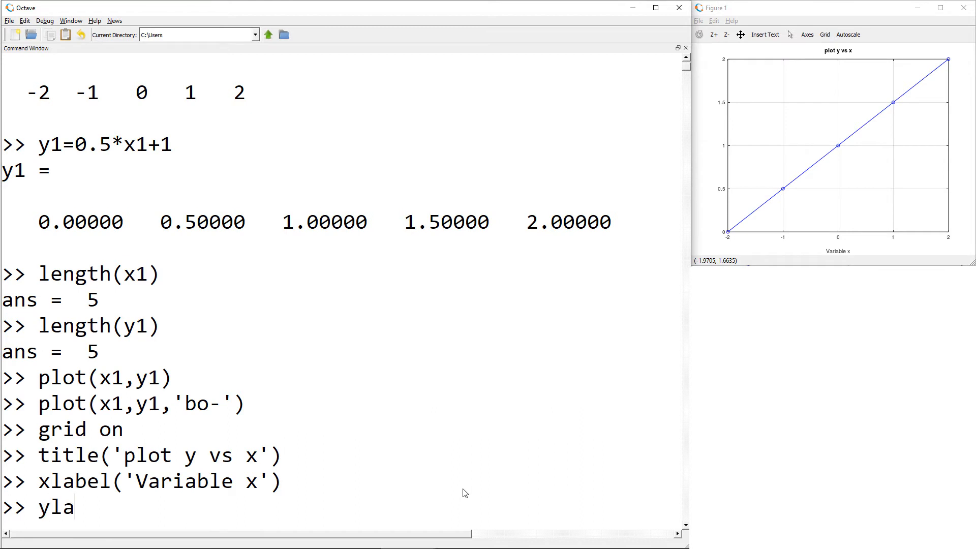
pyautogui.write("bel('")
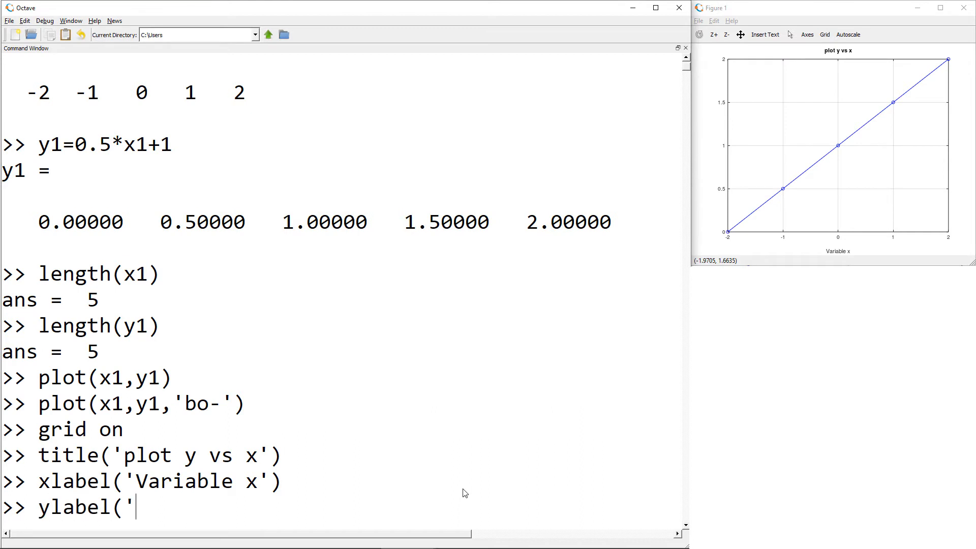
pyautogui.write("Variable y'")
pyautogui.write('se')
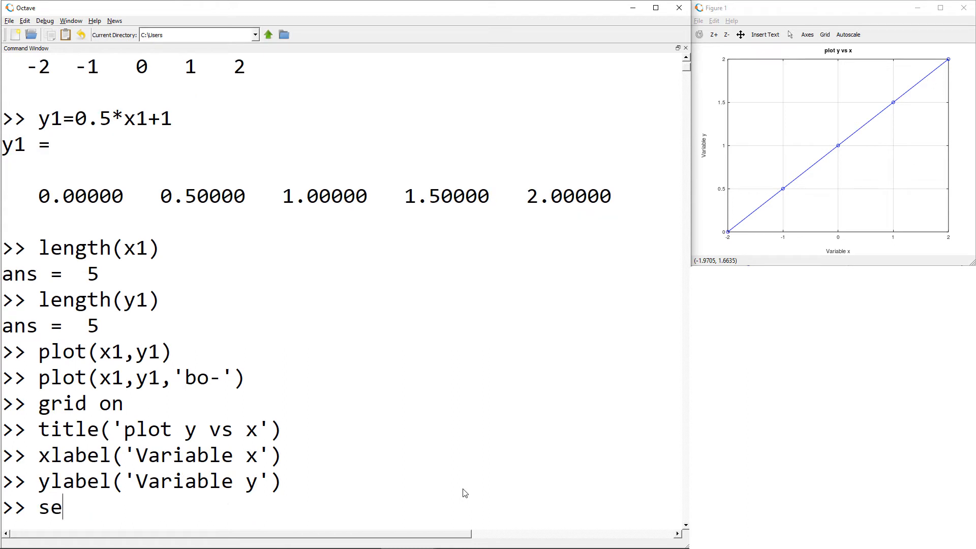
# Step: Enlarge the axis text with set(gca,'FontSize',...)
pyautogui.write('t(gca')
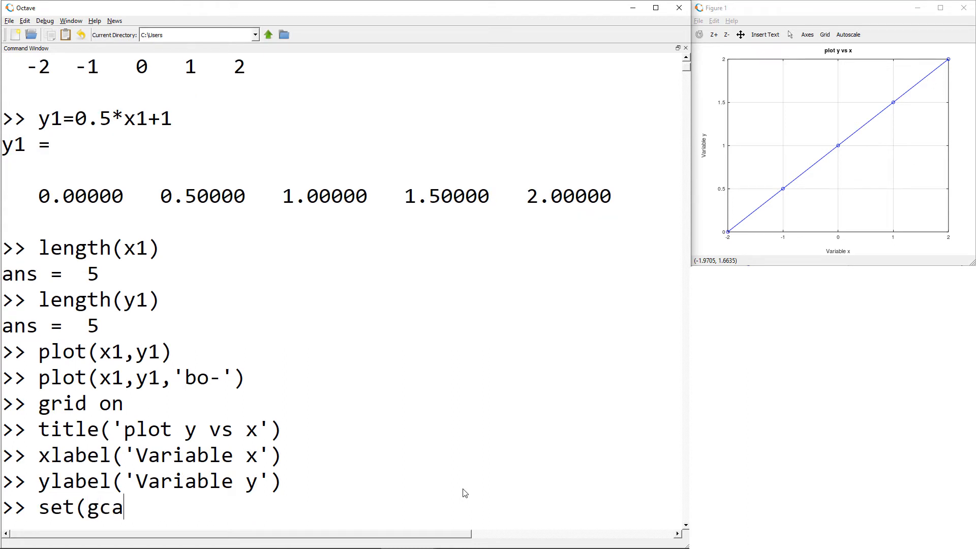
pyautogui.write(",'")
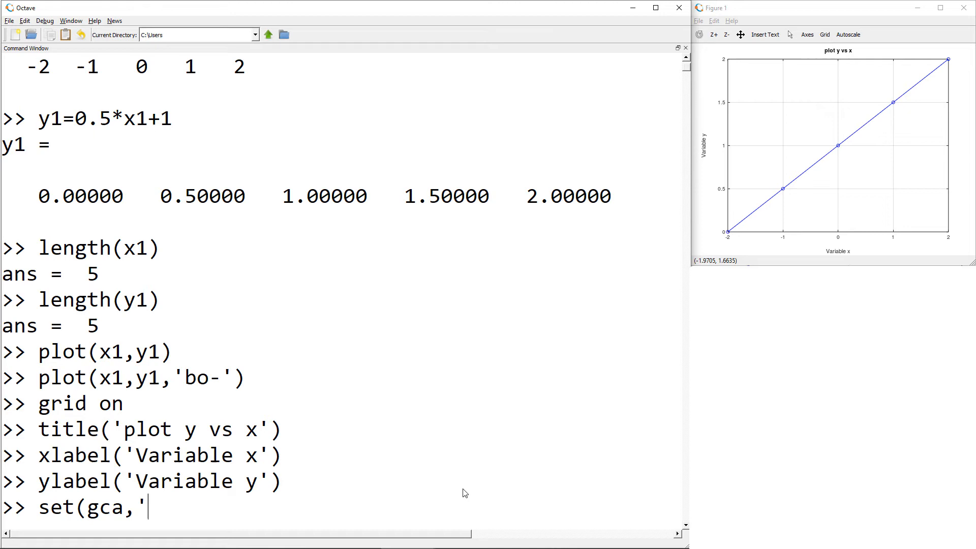
pyautogui.write('Fo')
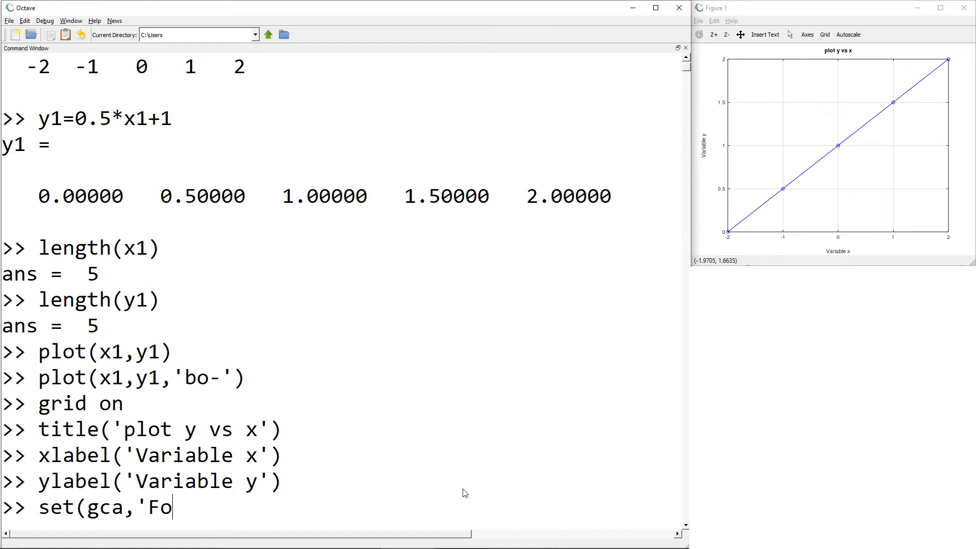
pyautogui.write('ntSize')
pyautogui.write('x2')
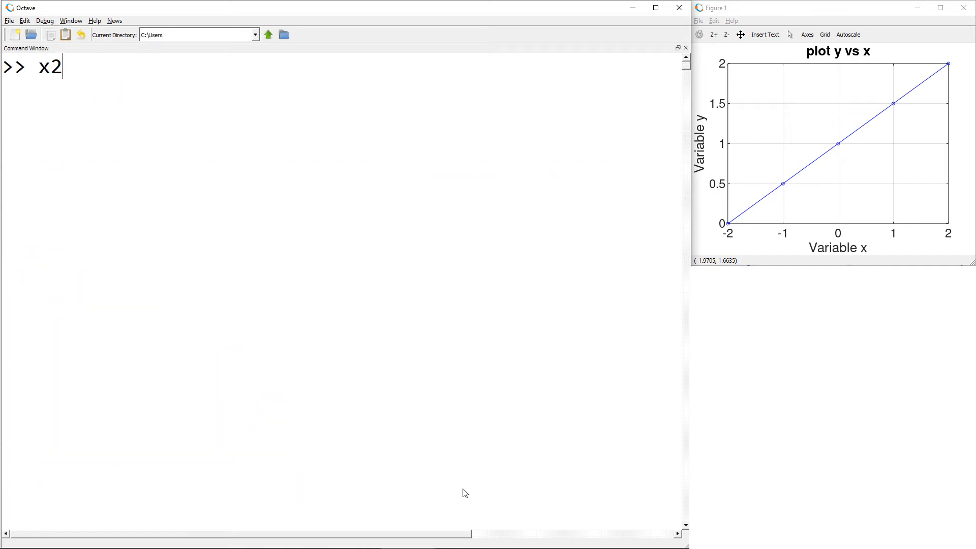
# Step: Define x2 as five values from 0 to 2 and y2 as x2.^2
pyautogui.write('=')
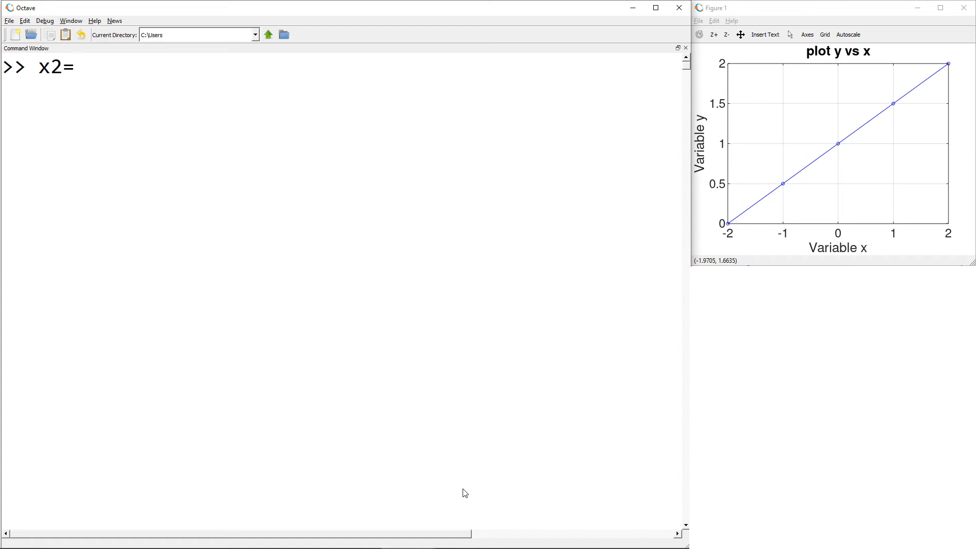
pyautogui.write('linspace')
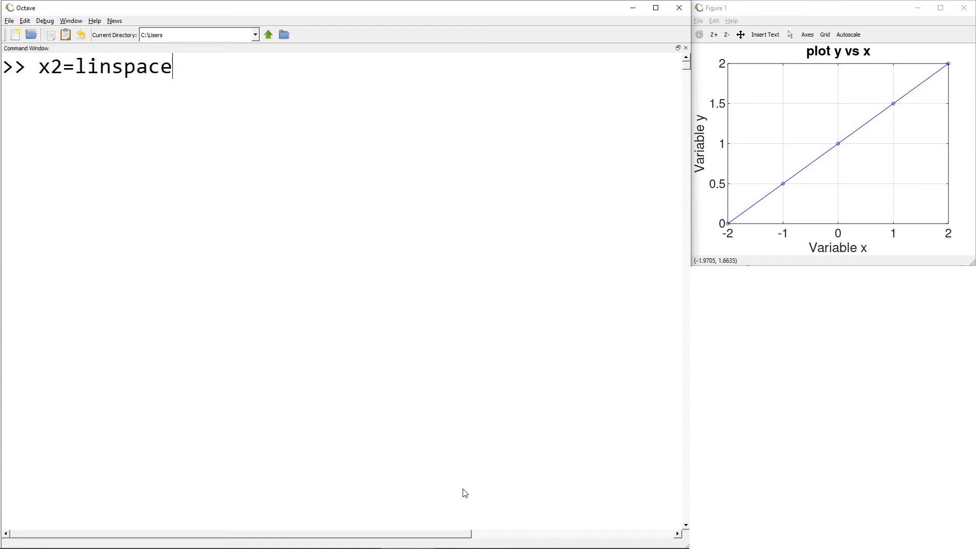
pyautogui.write('(0,2,5')
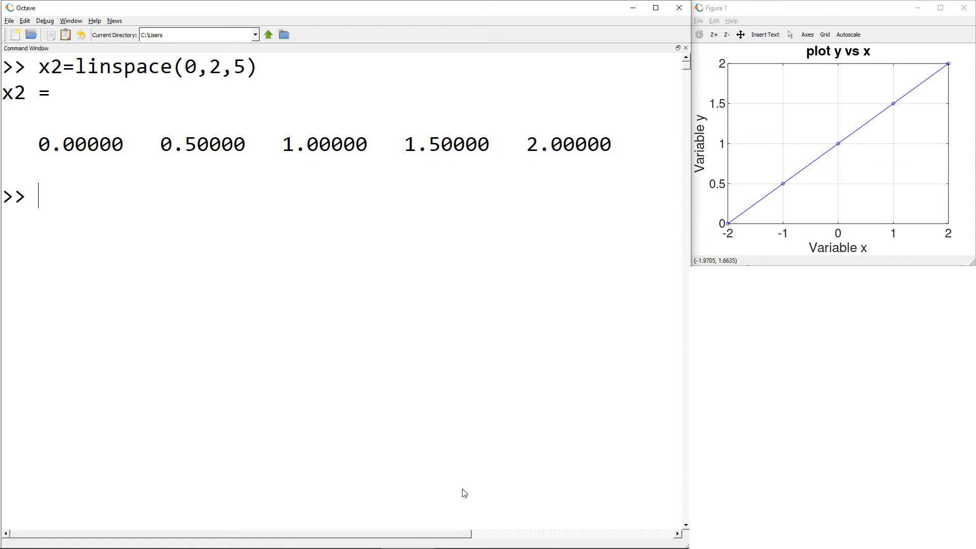
pyautogui.write('y2=x2.^2')
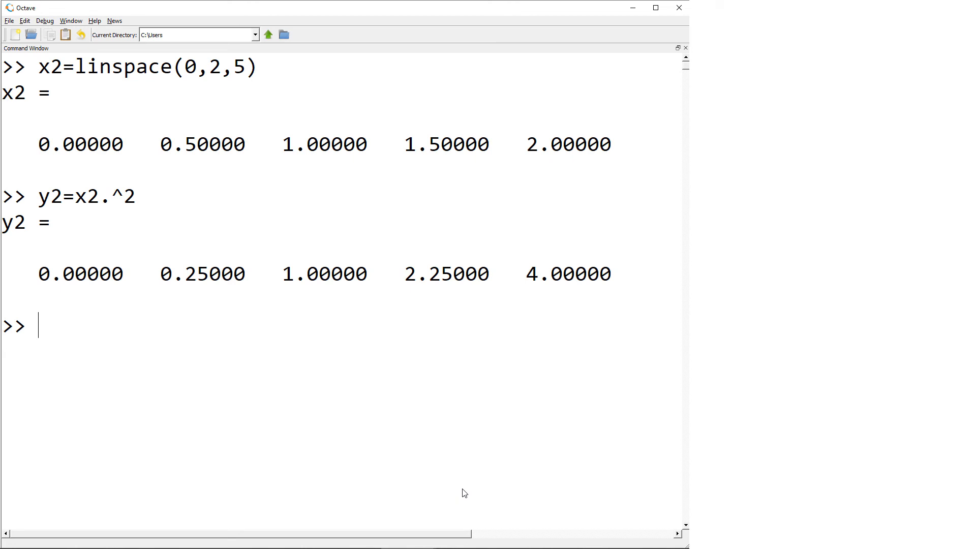
# Step: Enter a combined plot command drawing x1,y1 as 'bo-' together with x2,y2
pyautogui.write('plo')
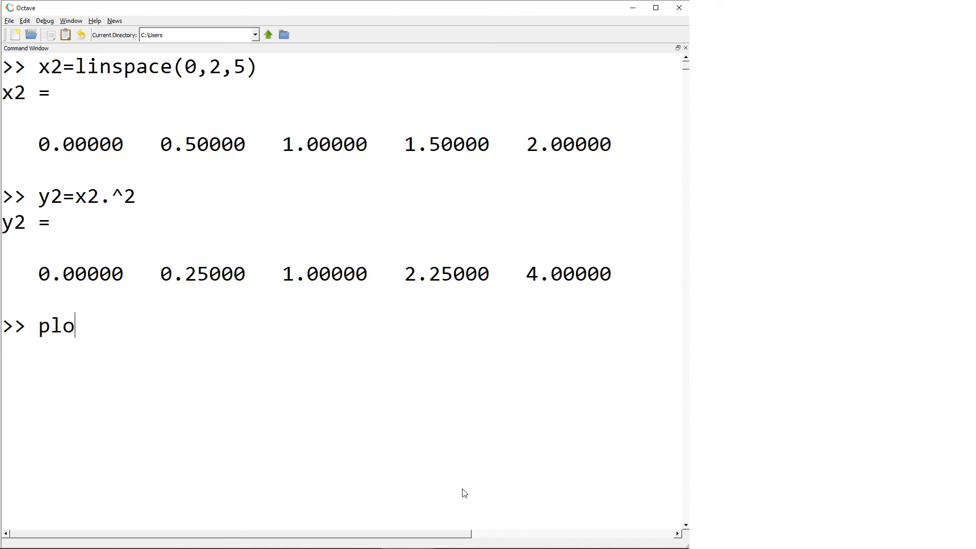
pyautogui.write('t(x1,y')
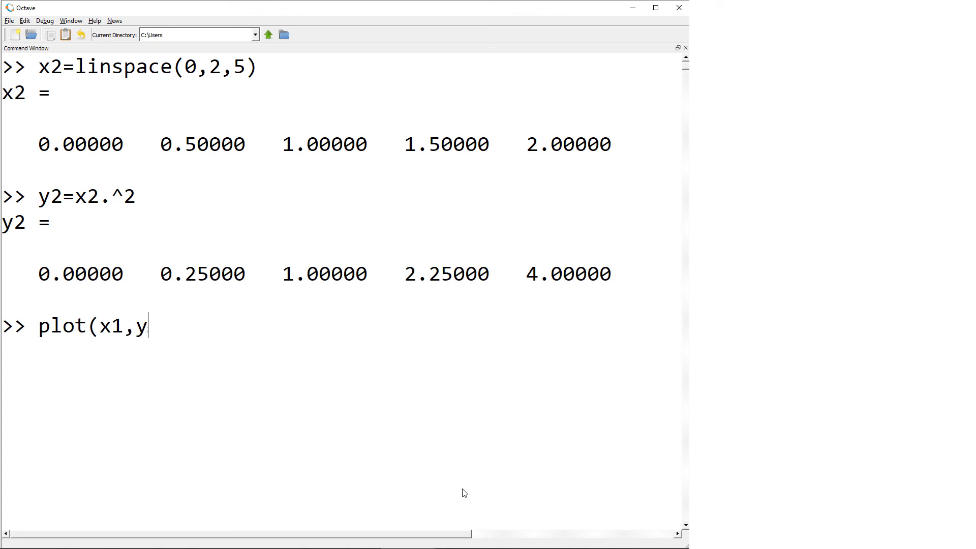
pyautogui.write("1,'bo-")
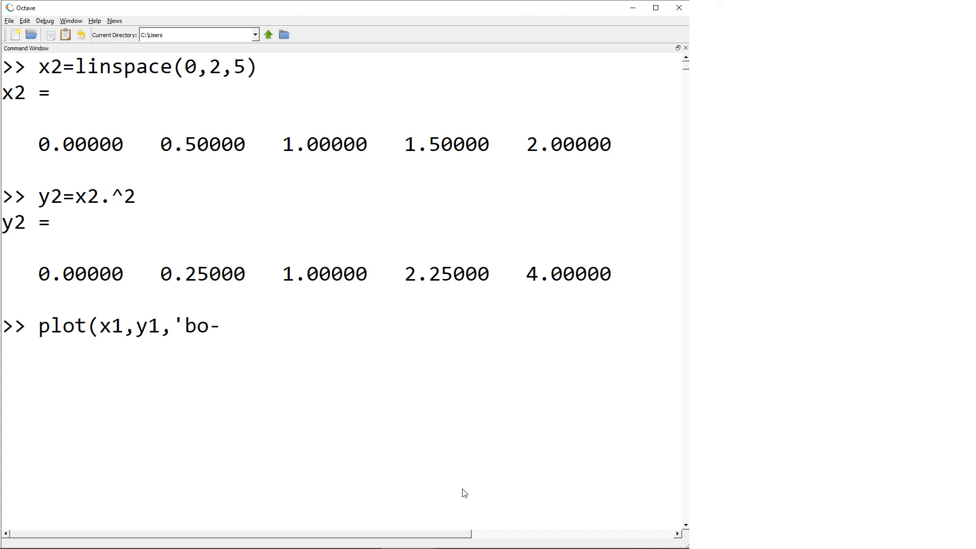
pyautogui.write("',x2,y2,")
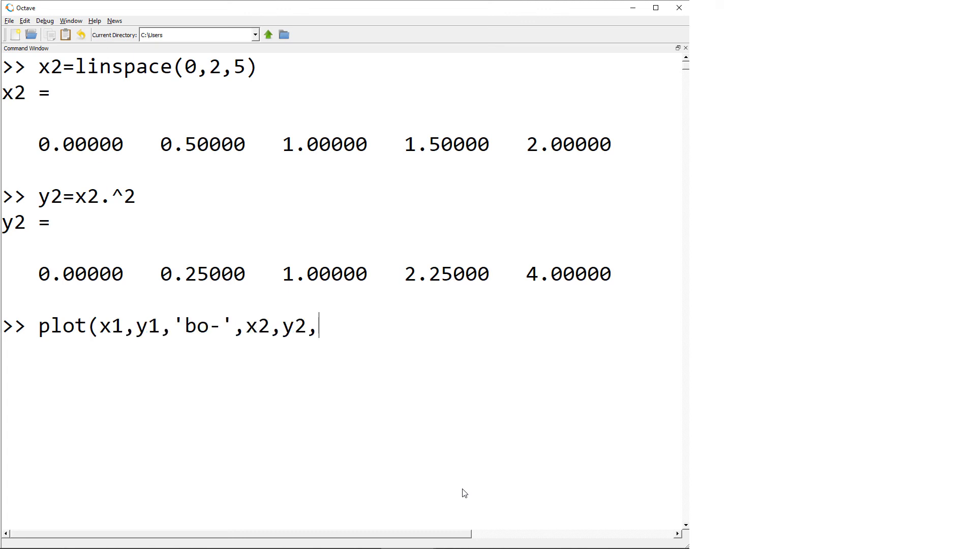